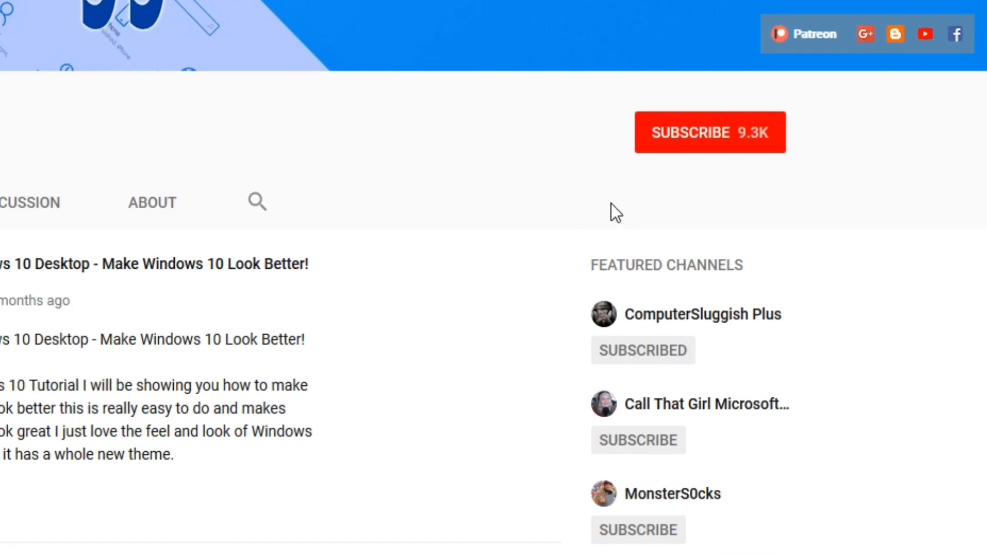
mouse_move(701, 149)
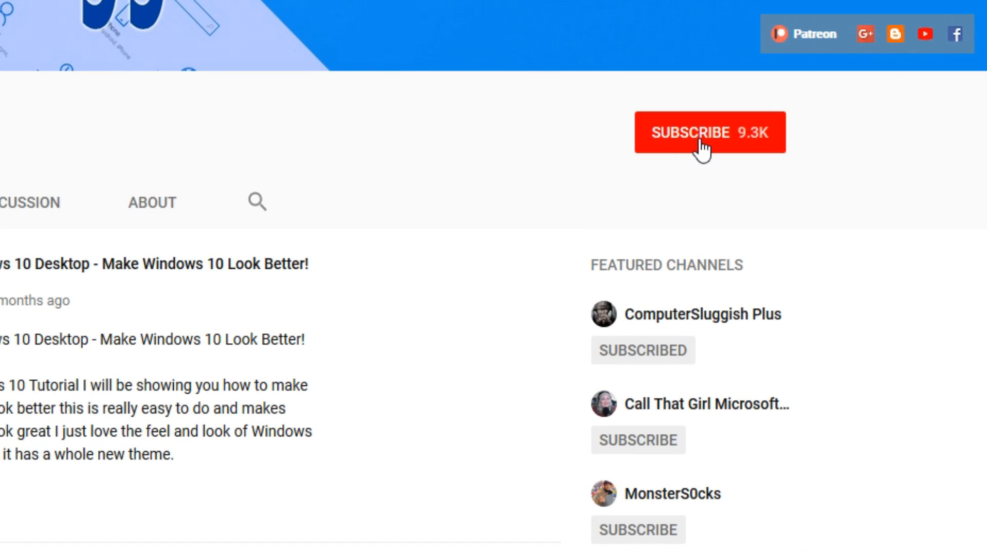
Subscribe to the channel using the red SUBSCRIBE button.
click(709, 133)
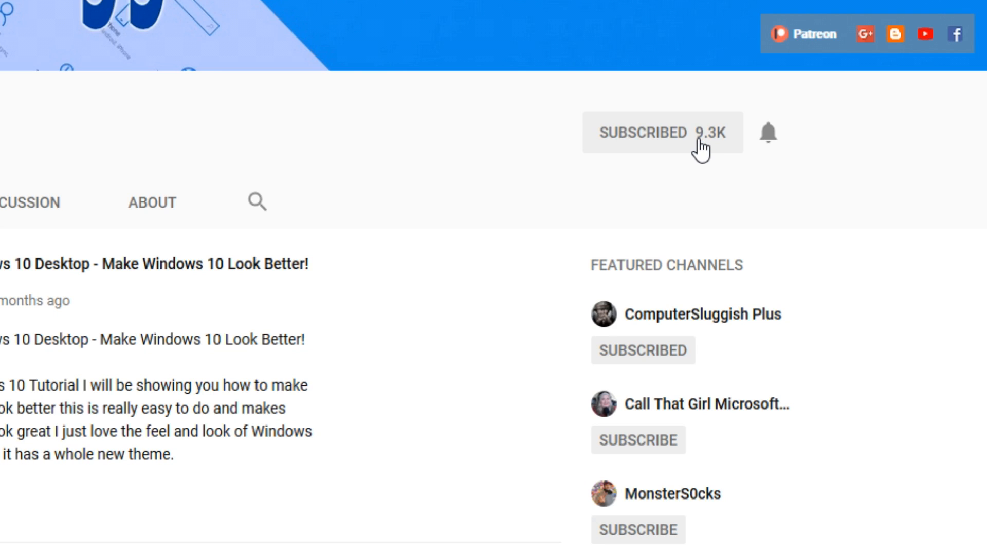
mouse_move(778, 134)
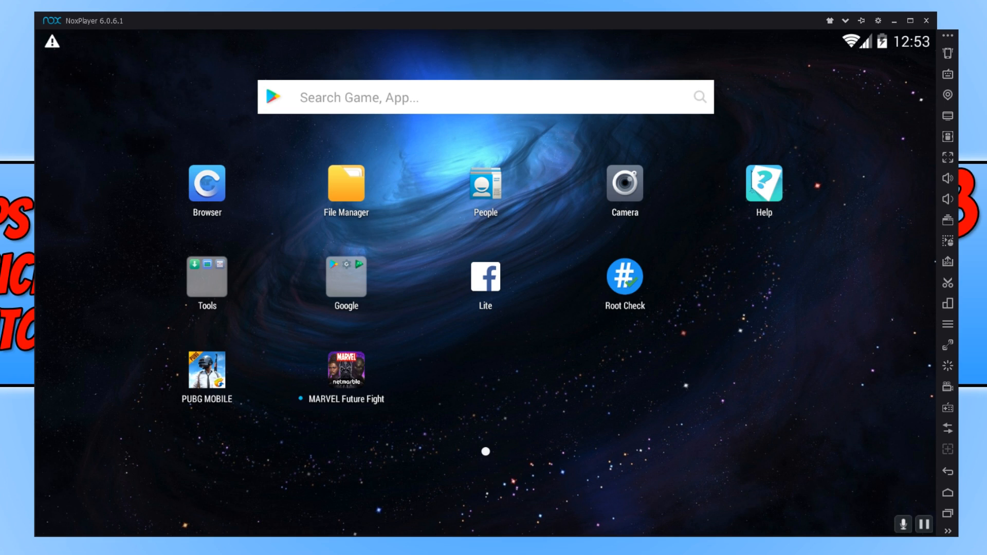
mouse_move(875, 49)
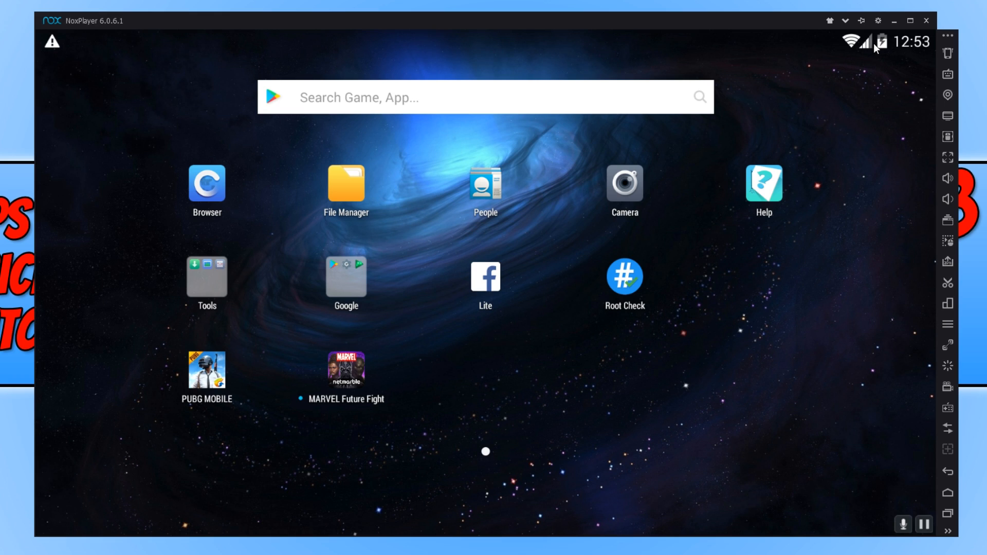
Check NoxPlayer system settings for updates, confirming 6.0.6.1 is the latest version.
click(898, 21)
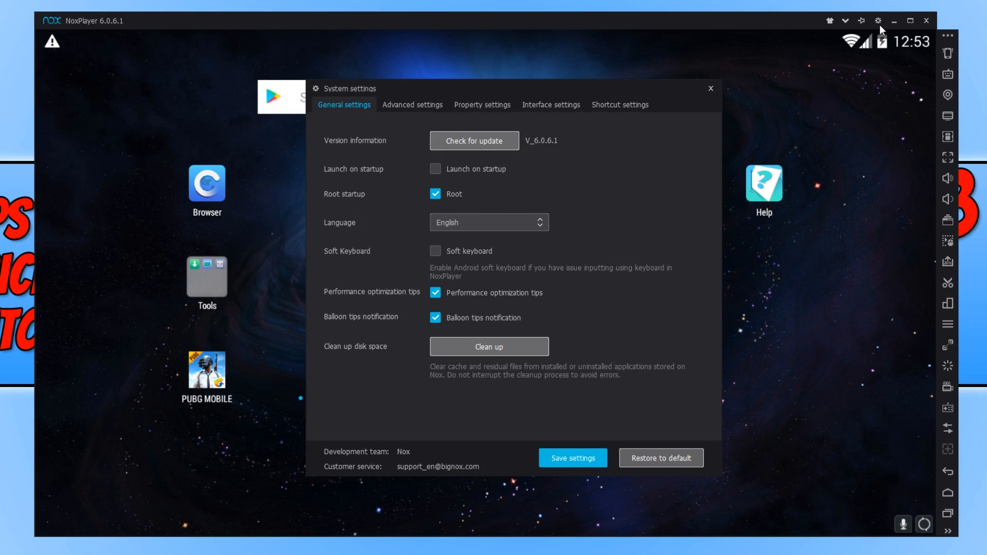
mouse_move(627, 174)
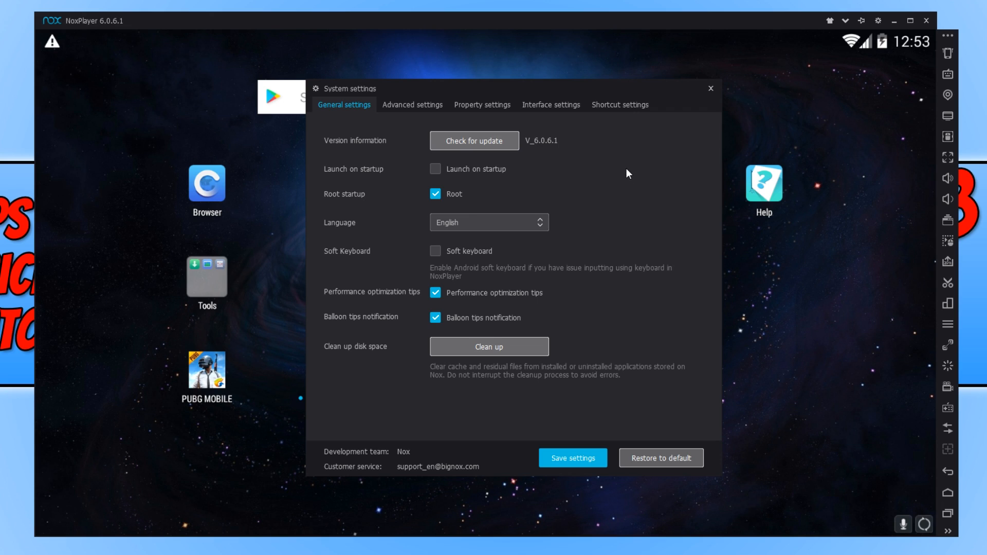
mouse_move(577, 171)
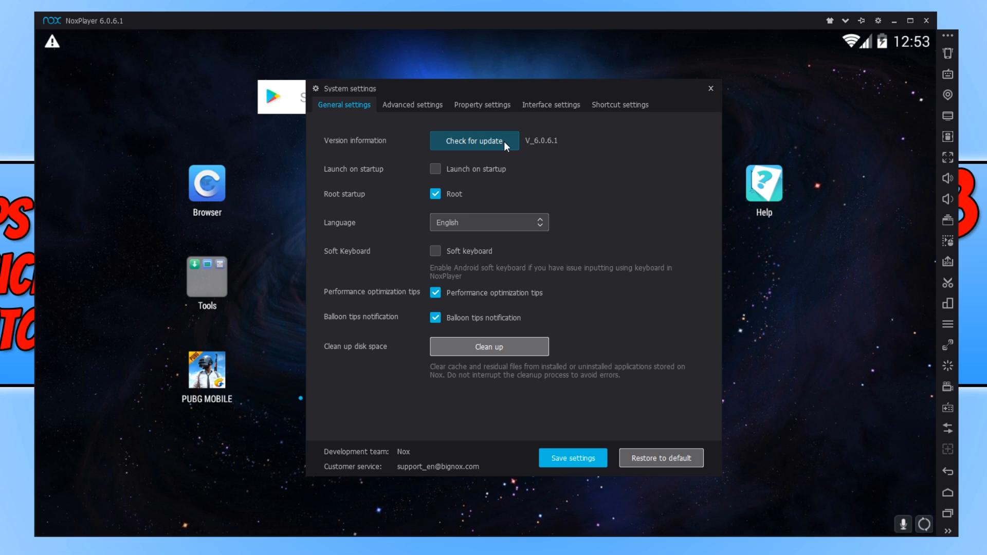
click(474, 140)
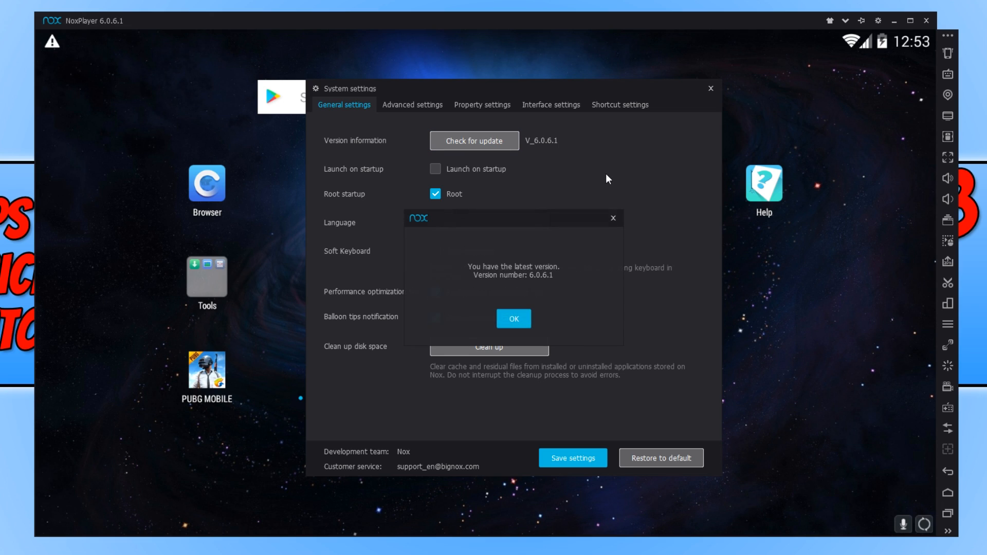
mouse_move(622, 177)
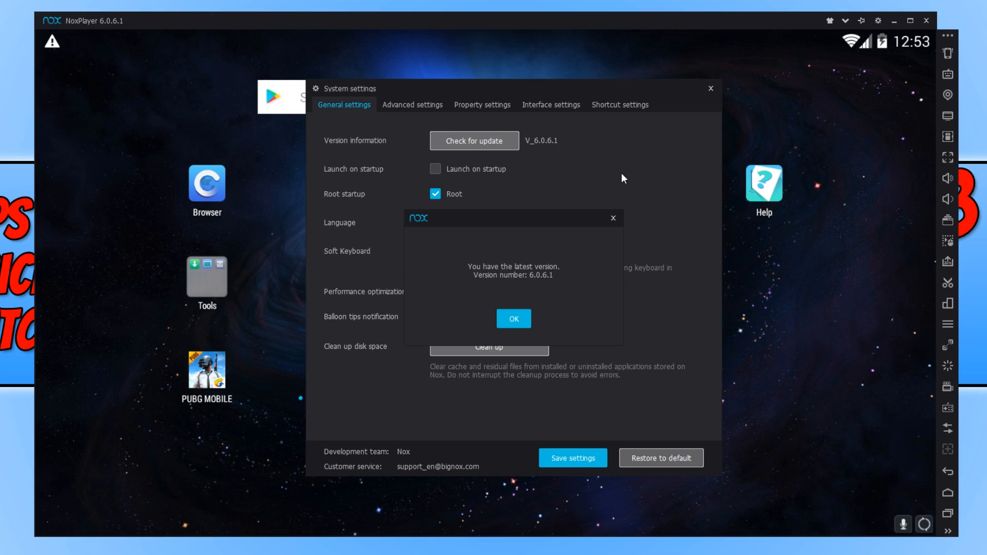
mouse_move(610, 192)
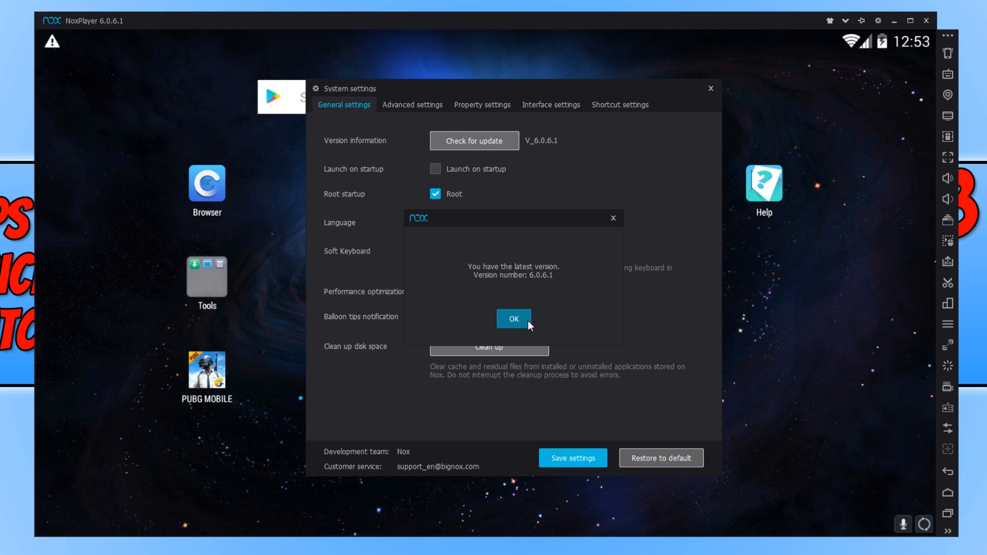
click(513, 319)
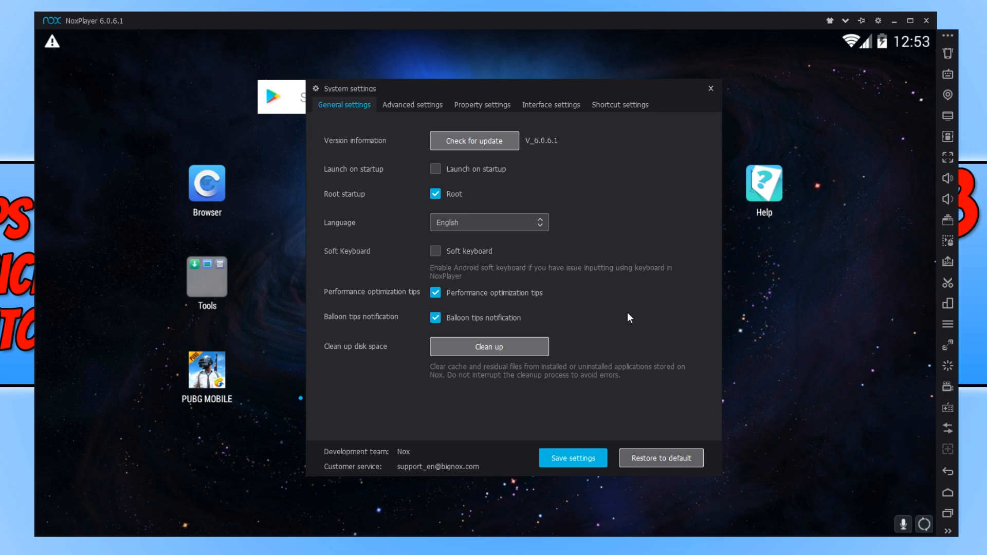
mouse_move(626, 320)
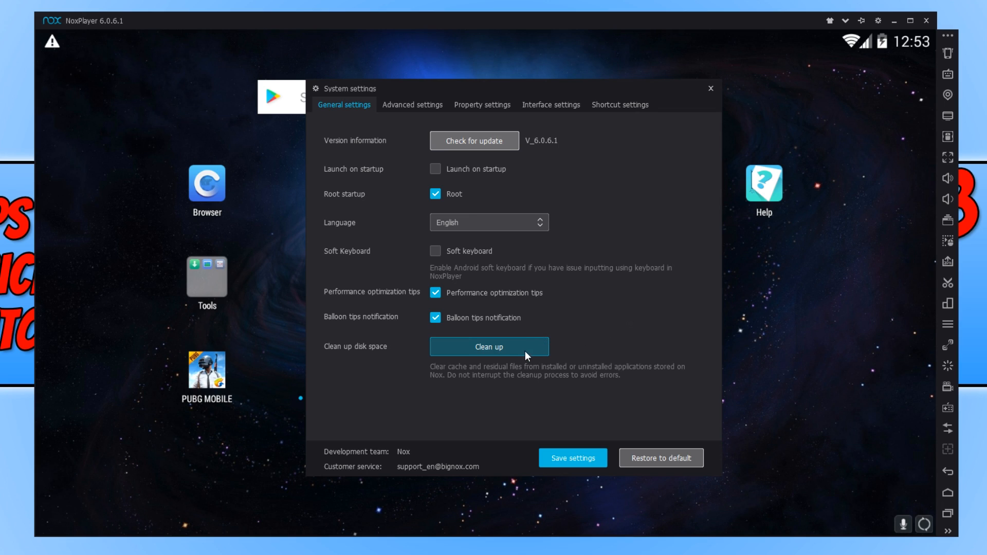
mouse_move(525, 357)
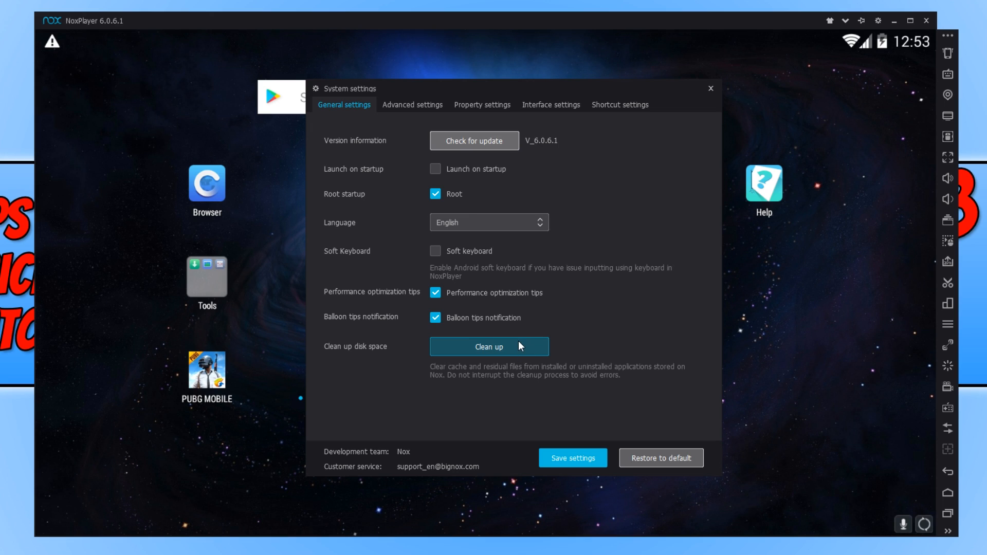
mouse_move(530, 346)
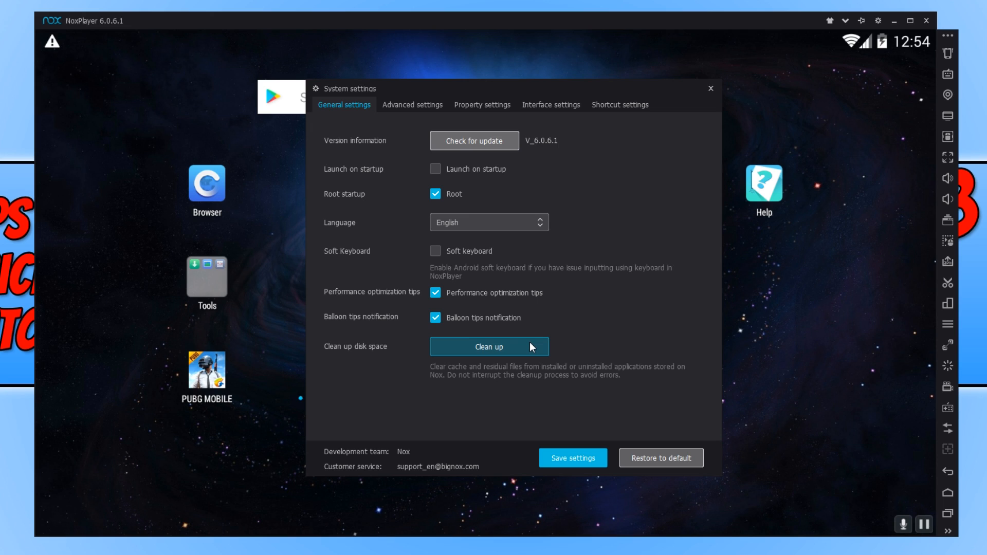
mouse_move(525, 353)
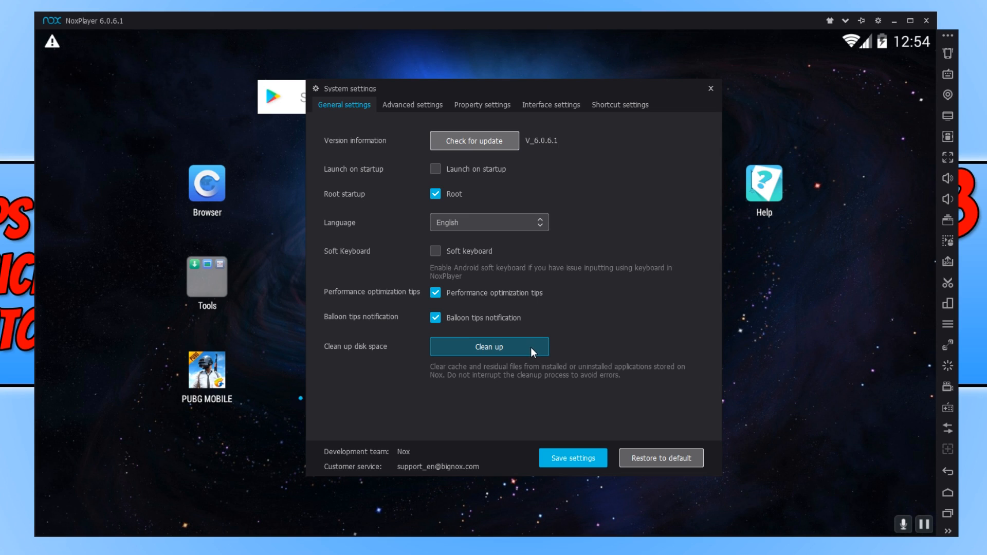
Run Clean up in General settings to free 827M of cache and residual files.
click(488, 347)
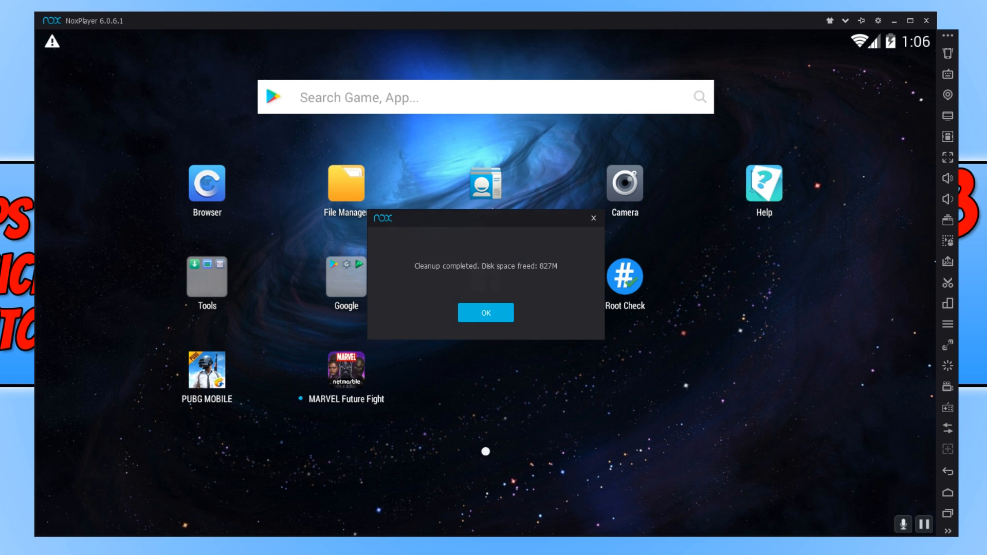
Dismiss the cleanup message and open the Advanced settings tab.
click(485, 313)
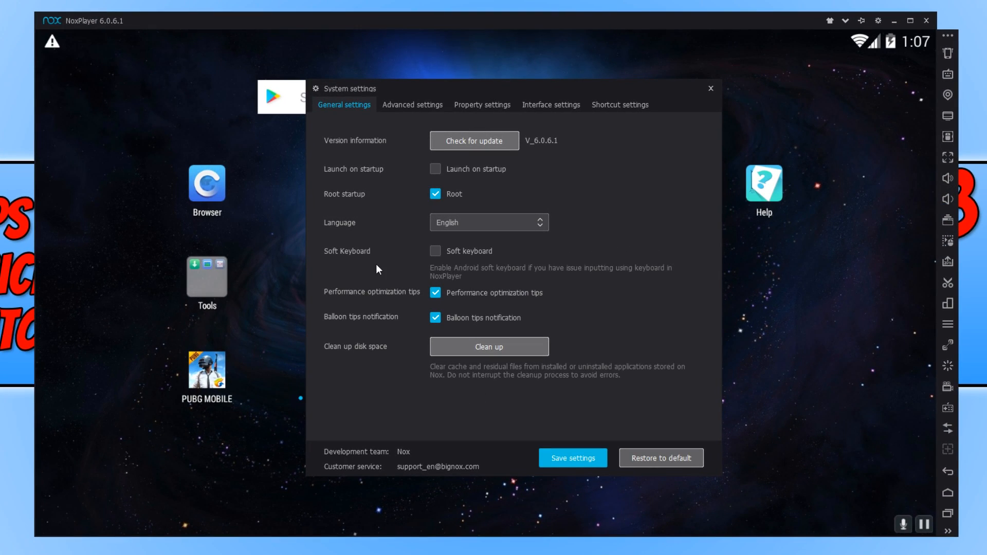
click(412, 104)
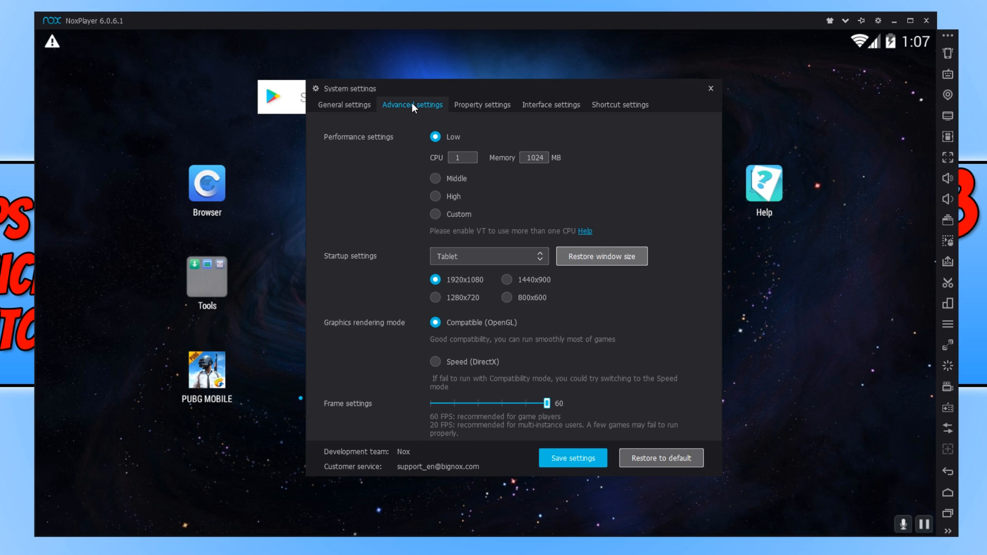
mouse_move(396, 204)
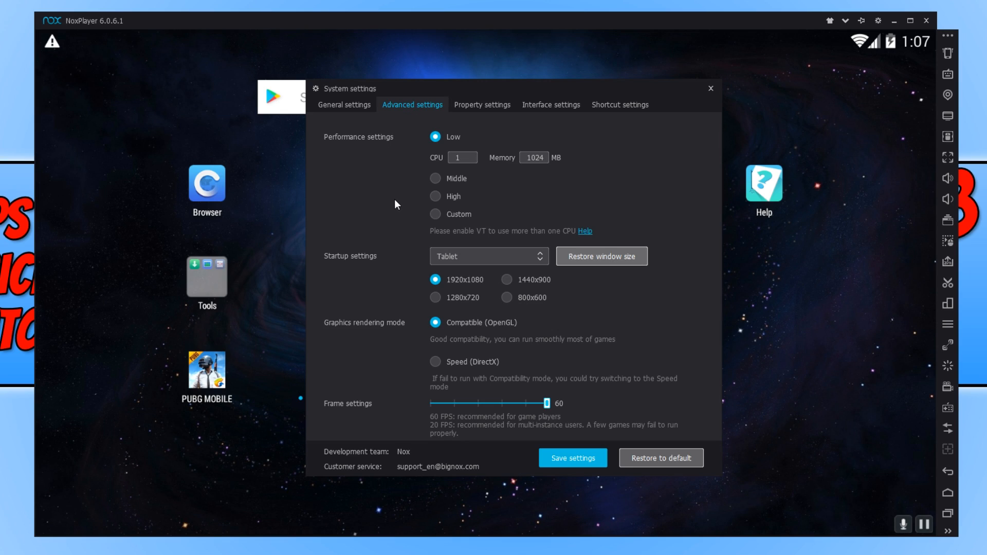
mouse_move(362, 196)
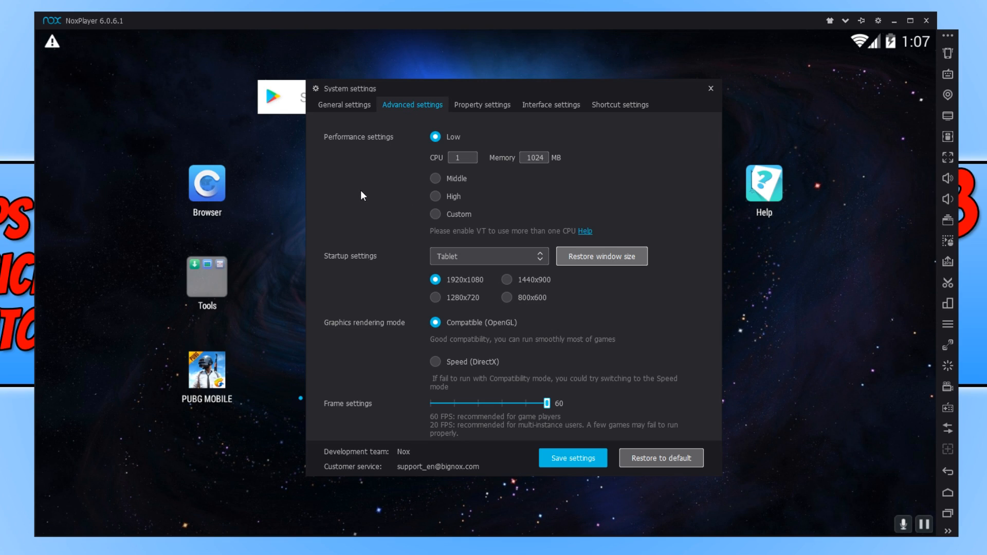
mouse_move(420, 187)
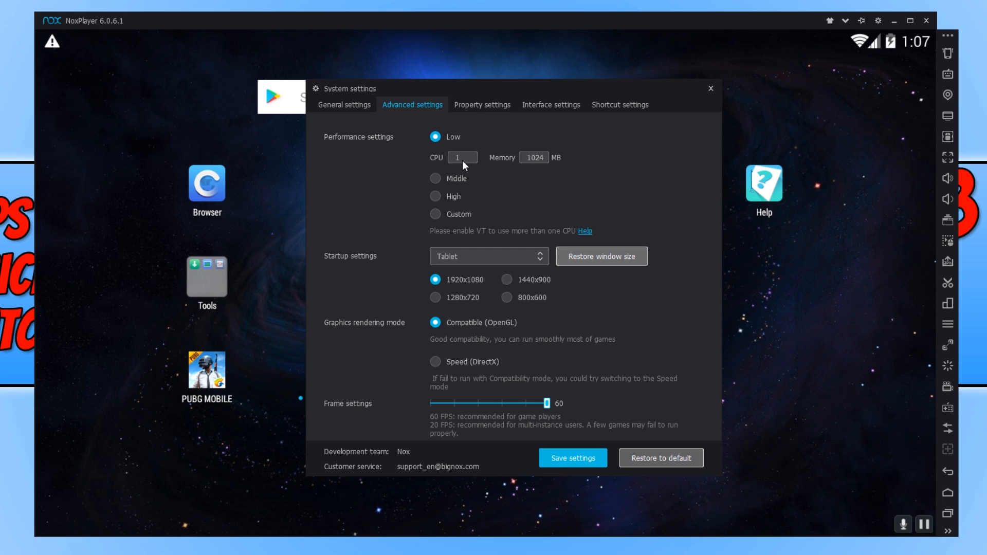
mouse_move(548, 166)
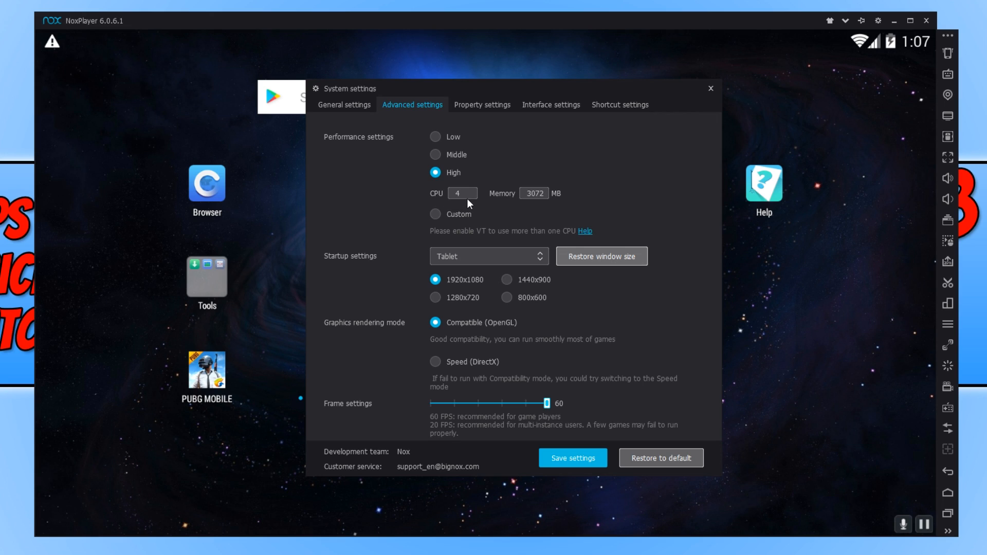
mouse_move(517, 202)
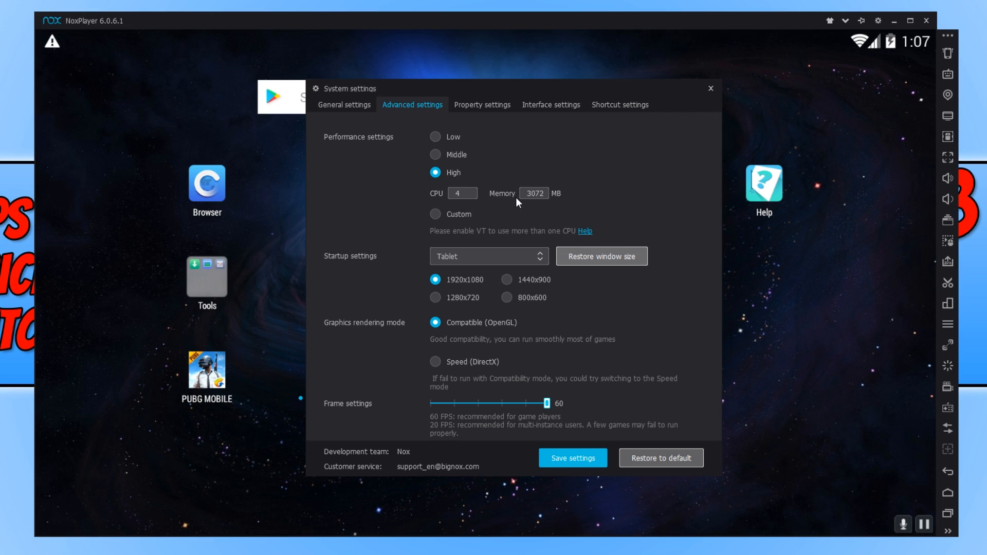
mouse_move(544, 207)
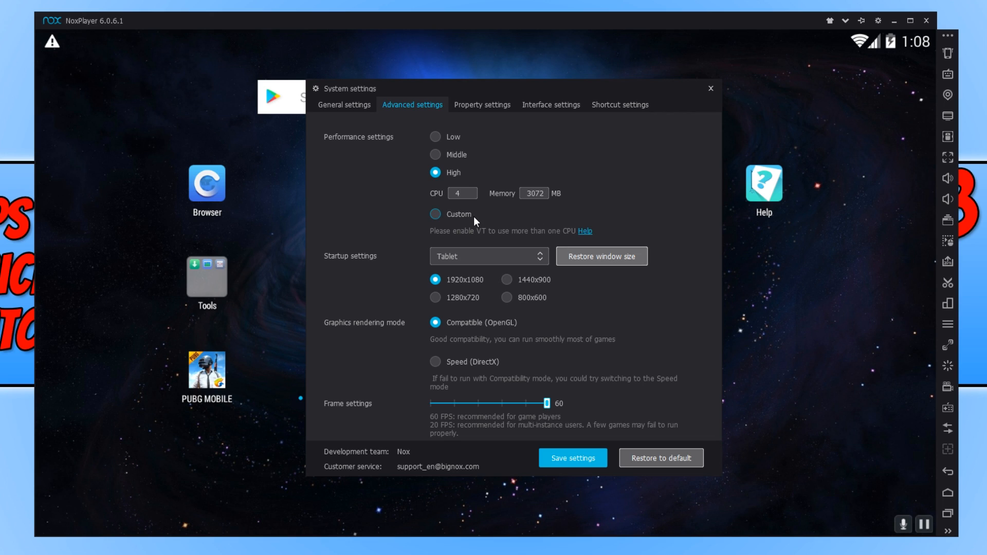
mouse_move(477, 219)
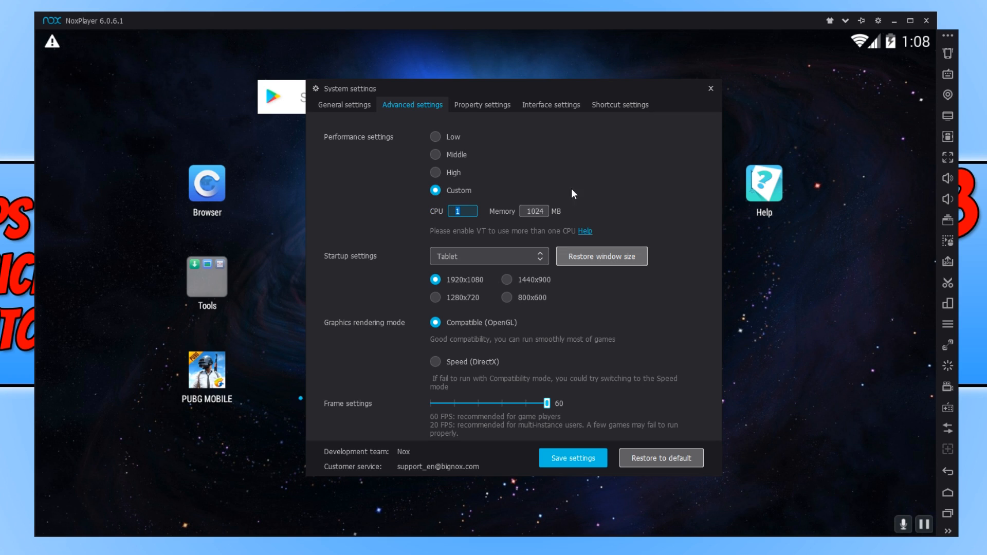
Set custom performance to 8 CPUs and 4096 MB memory.
text(8)
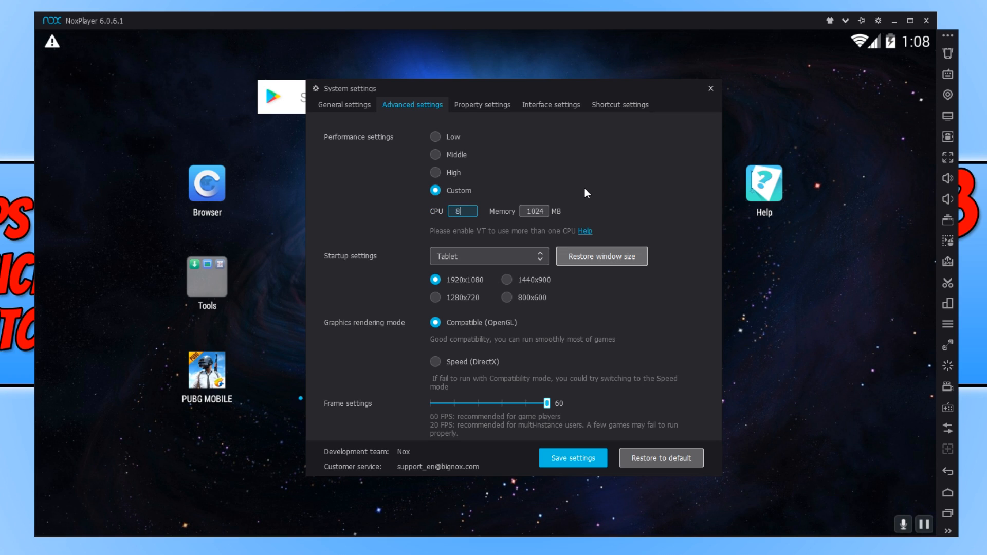
click(535, 211)
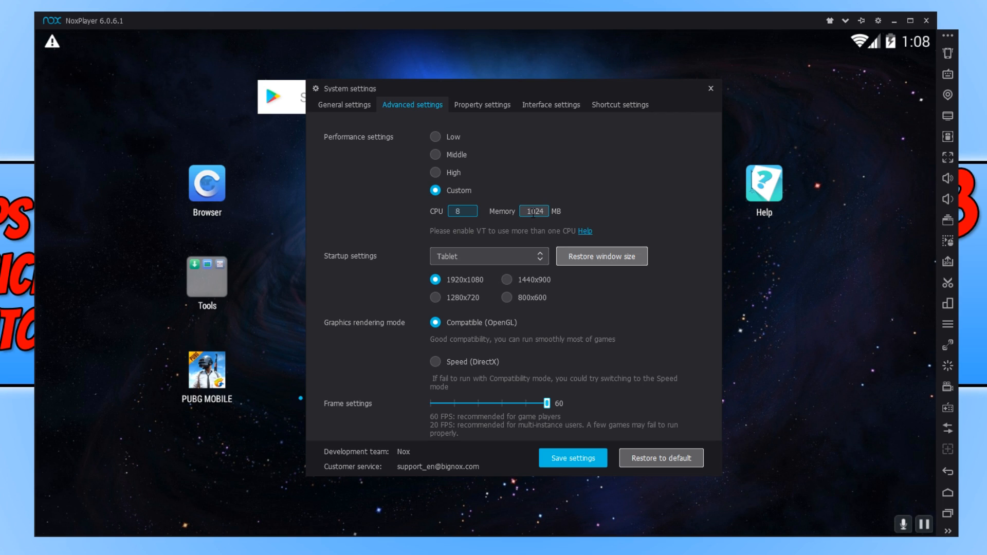
text(4)
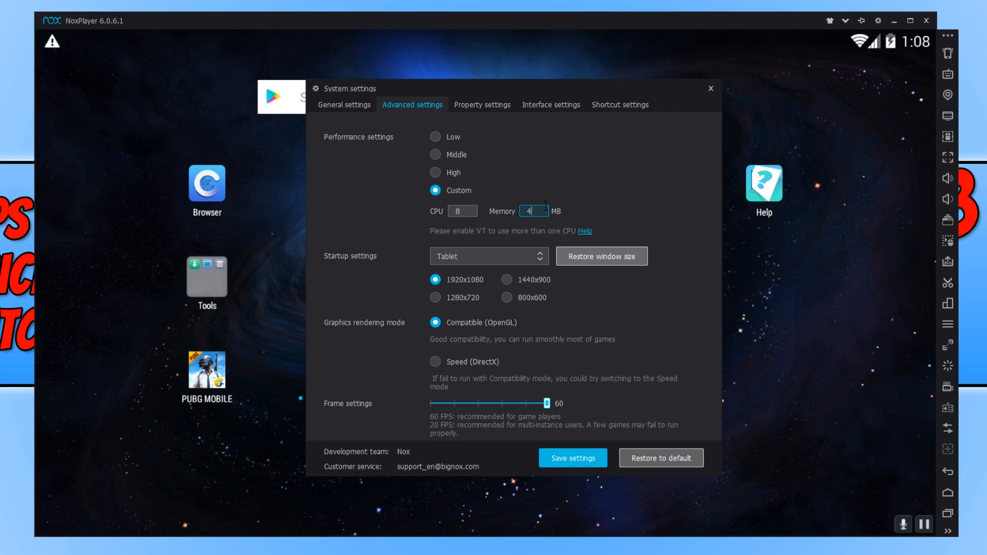
text(093)
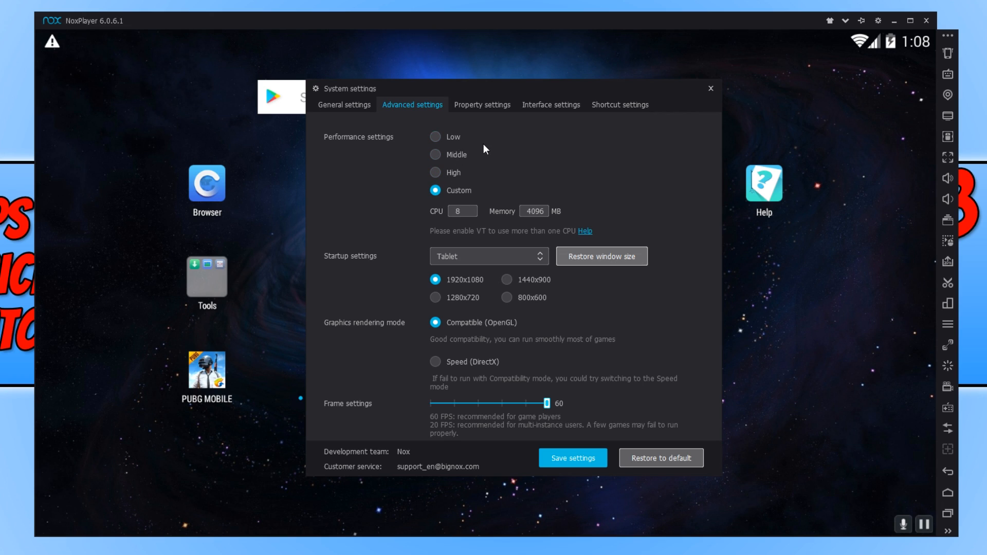
mouse_move(496, 149)
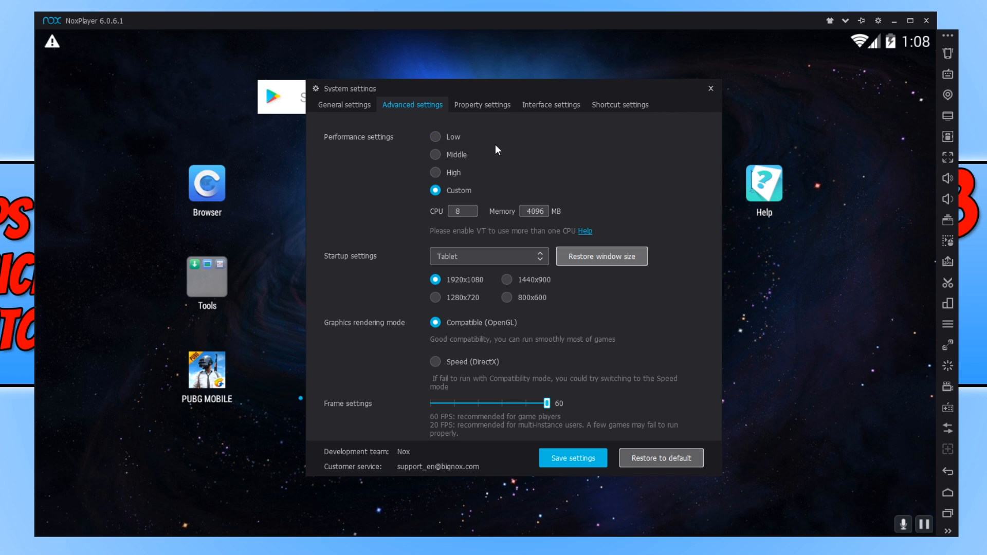
mouse_move(538, 180)
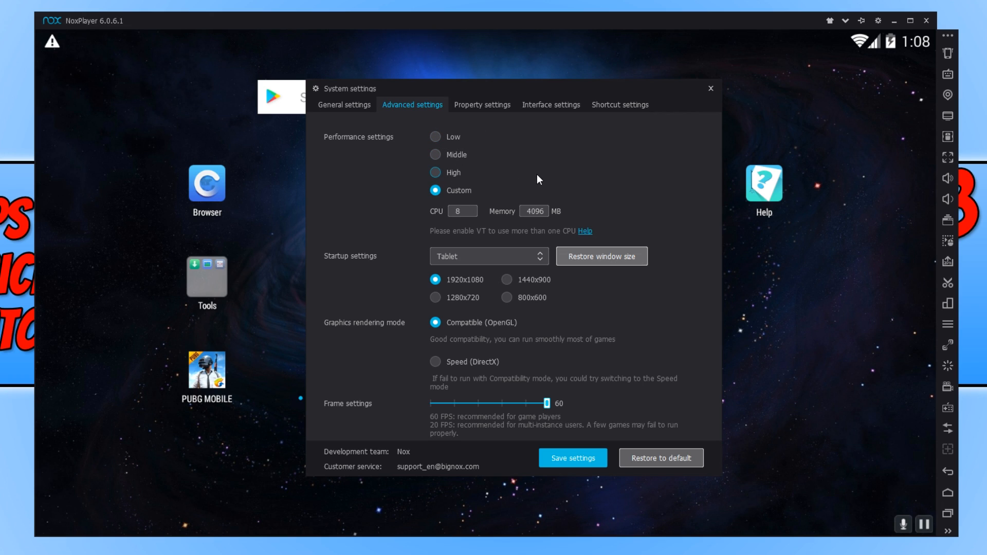
mouse_move(616, 308)
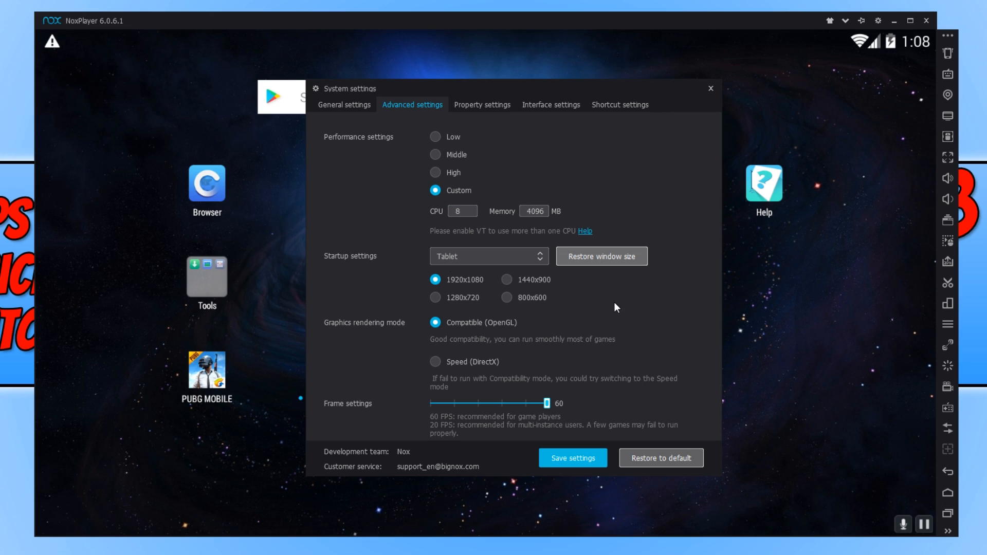
mouse_move(644, 301)
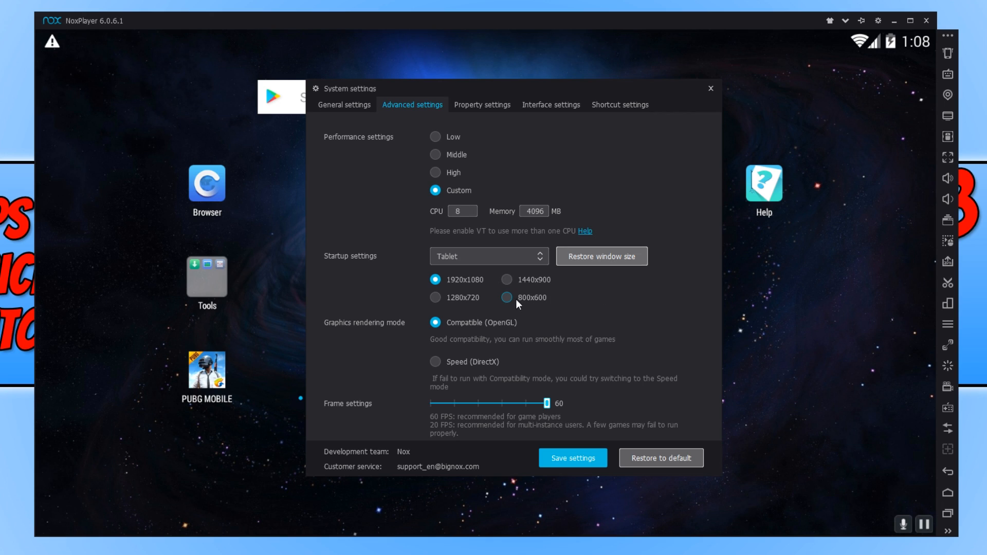
mouse_move(511, 303)
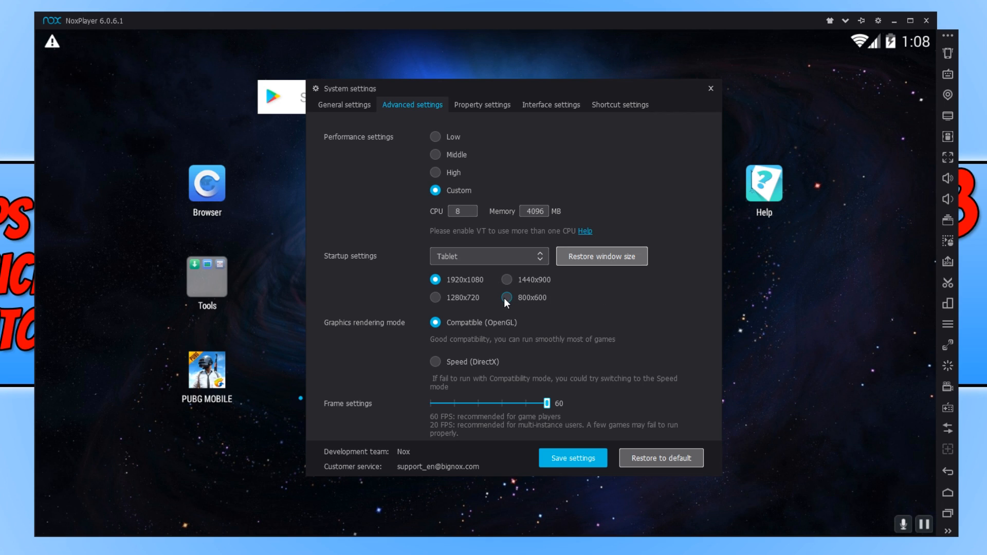
Select 800x600 as the tablet startup resolution.
click(506, 297)
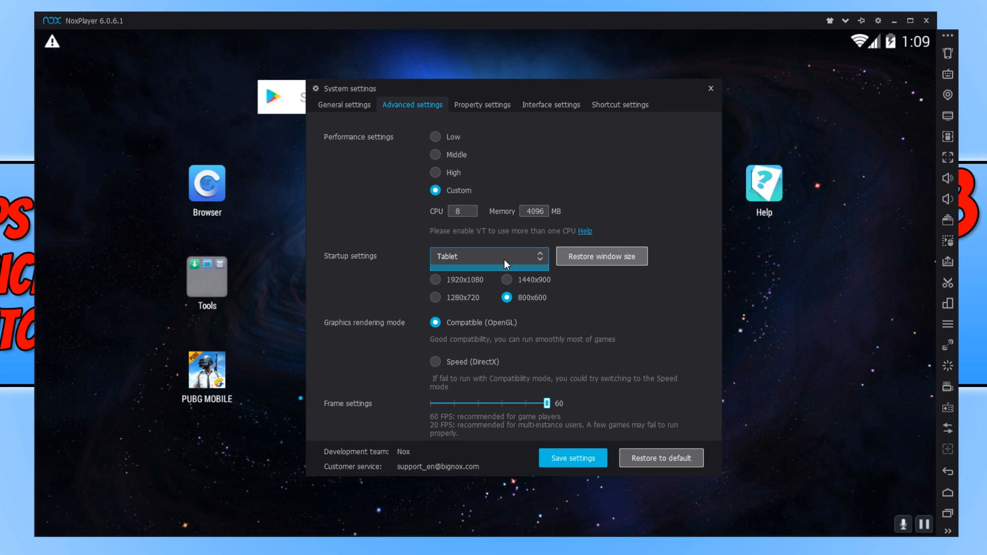
Switch startup mode to Mobile phone with 480x800 resolution.
click(488, 256)
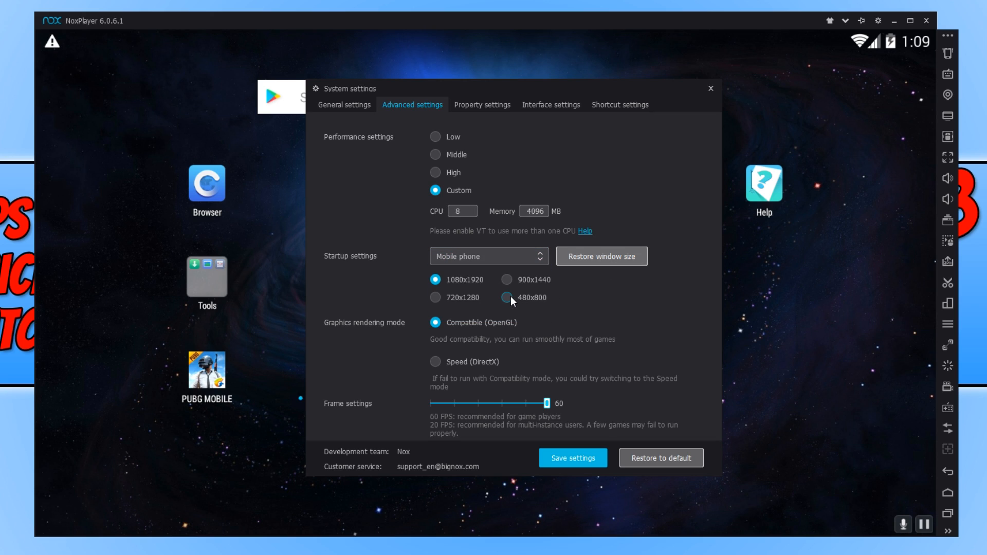
mouse_move(512, 304)
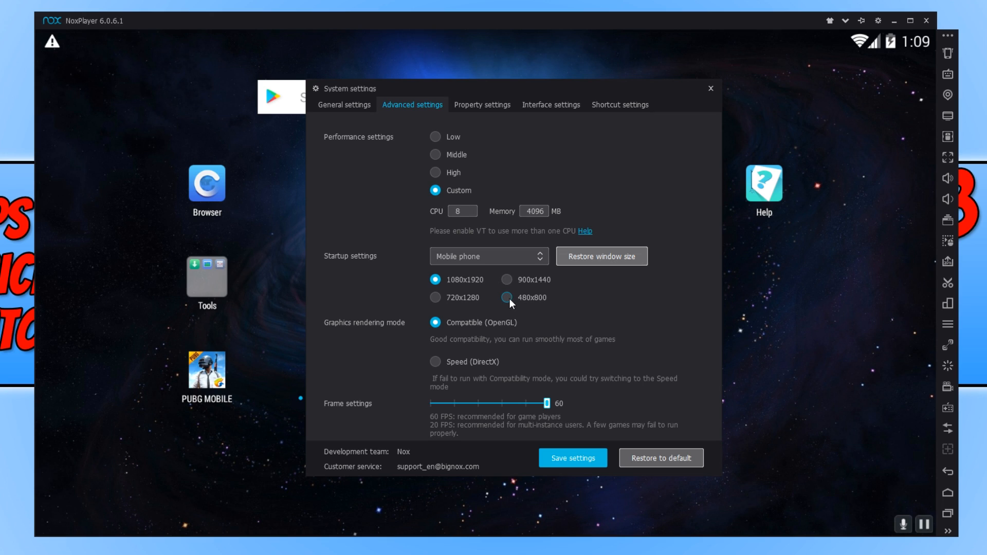
click(505, 298)
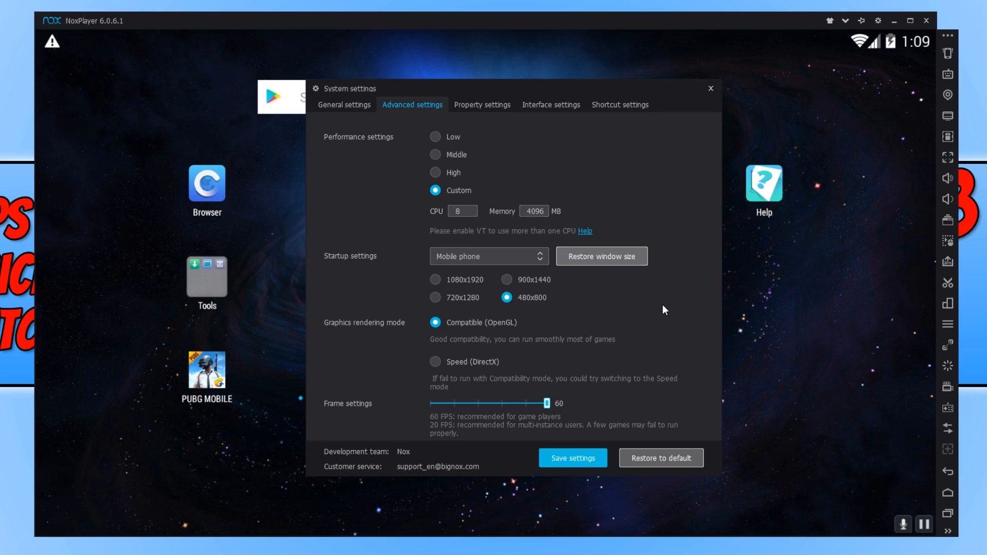
mouse_move(704, 323)
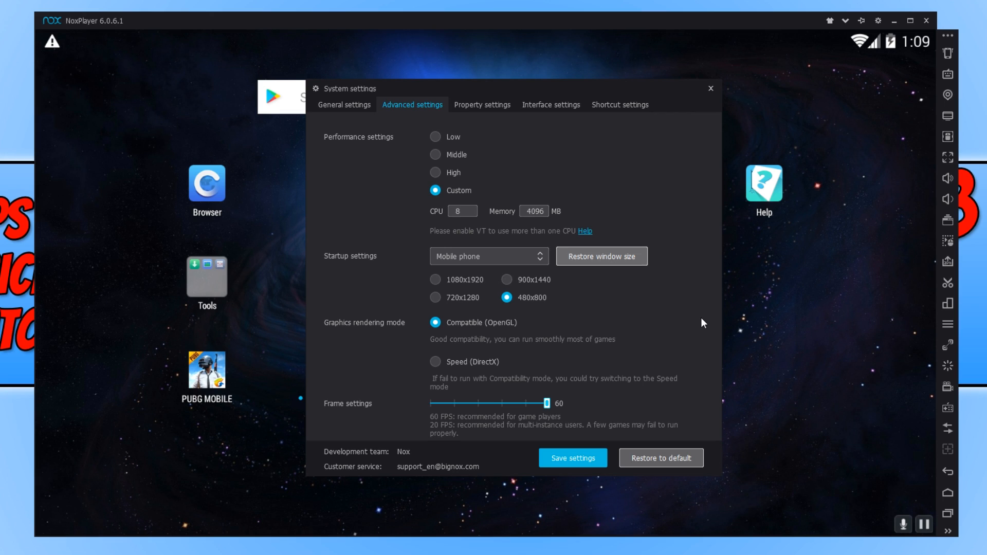
mouse_move(692, 317)
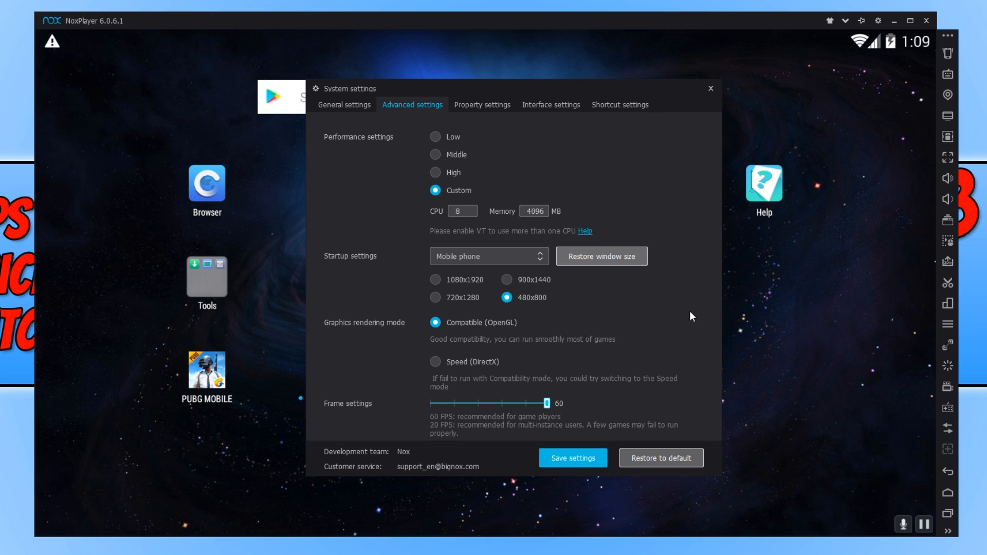
mouse_move(496, 372)
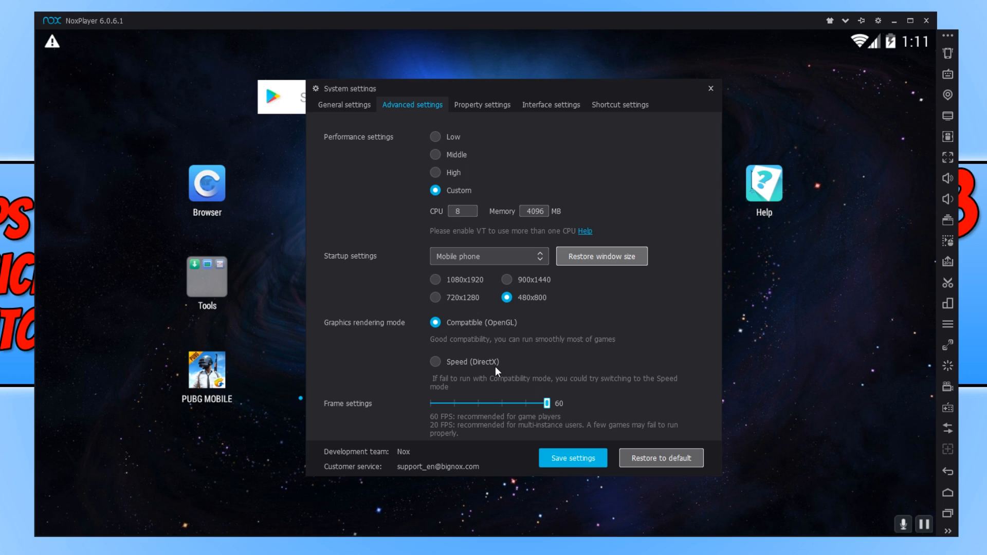
Choose Speed (DirectX) rendering and drag the frame rate slider down to 30 FPS.
click(435, 361)
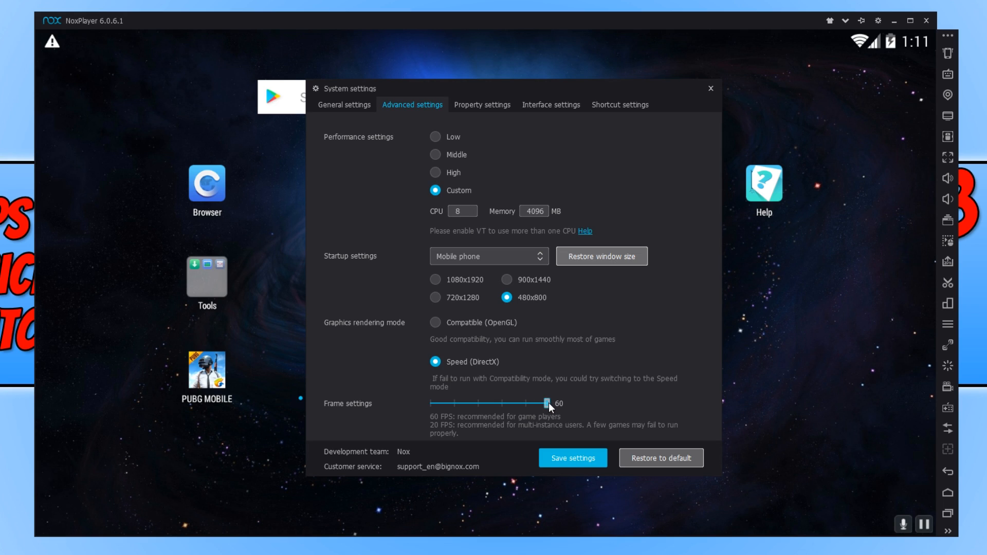
drag(545, 403, 499, 403)
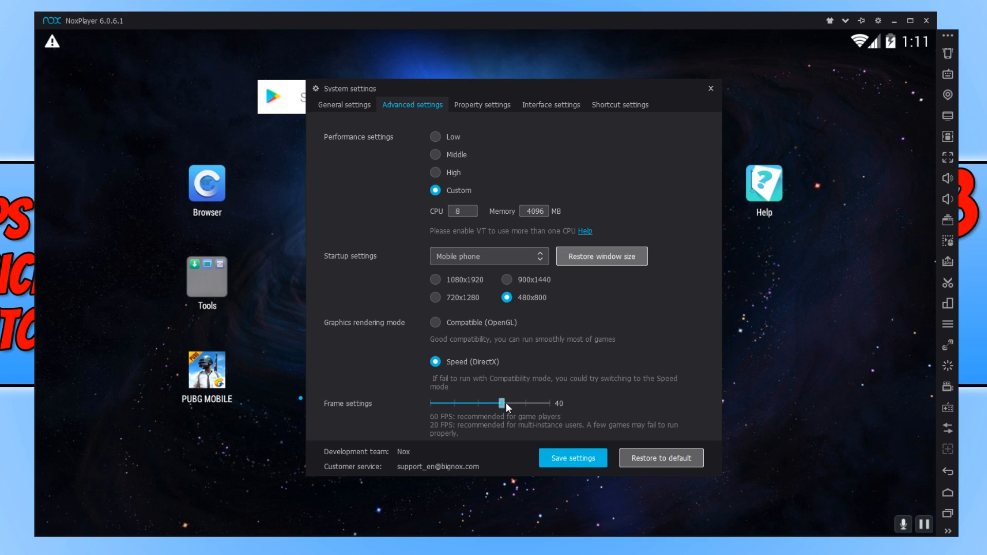
drag(502, 403, 477, 403)
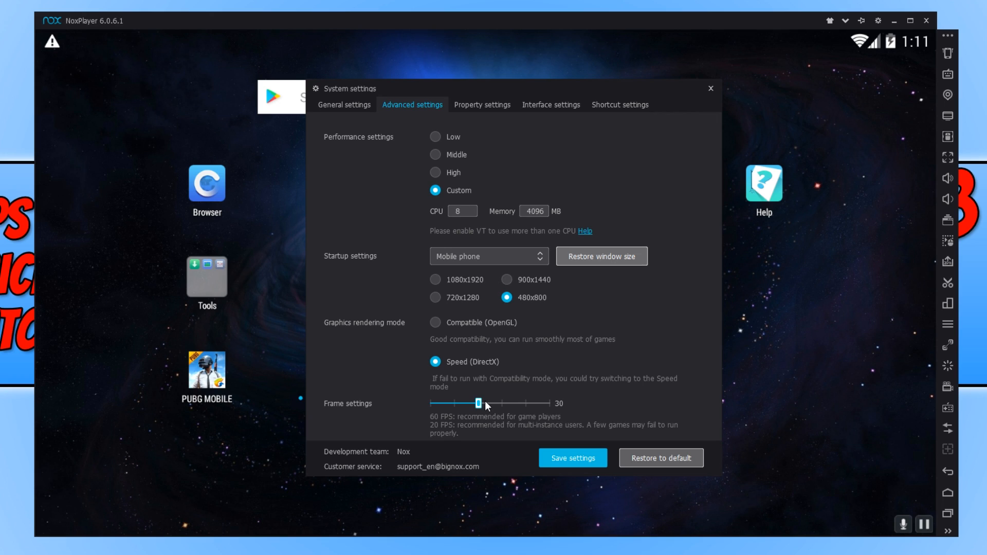
mouse_move(574, 415)
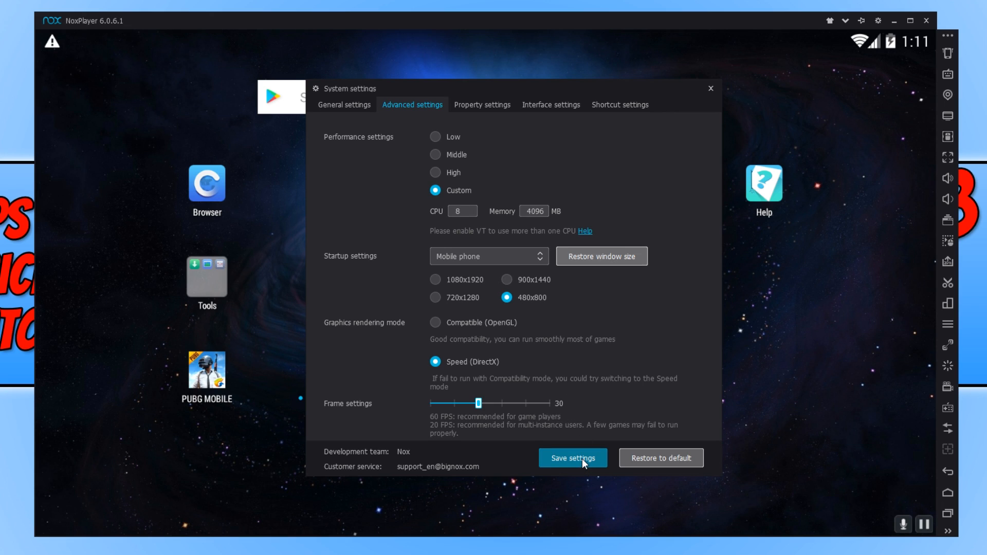
click(572, 458)
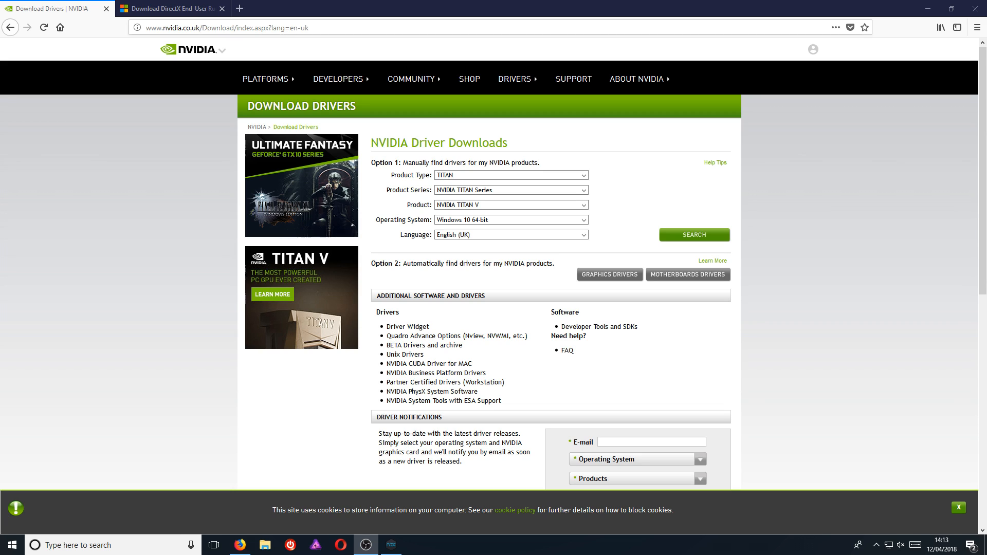
Download the DirectX End-User Runtime Web Installer, declining the suggested extras.
click(171, 8)
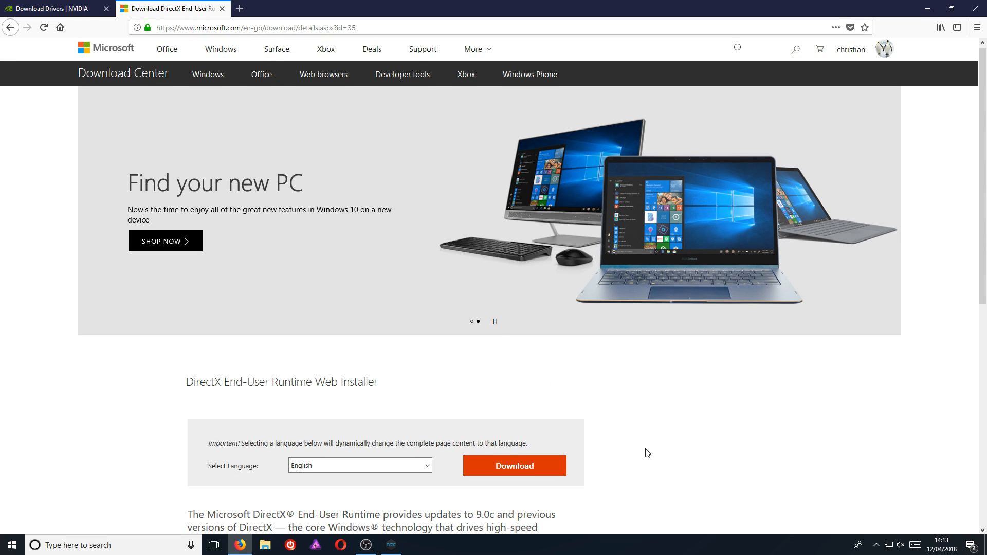
click(513, 465)
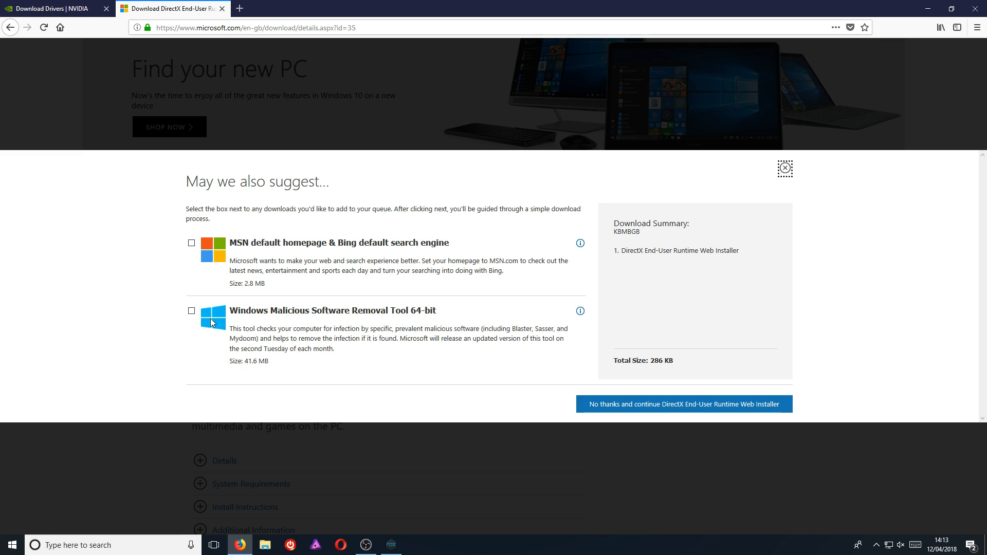
mouse_move(246, 282)
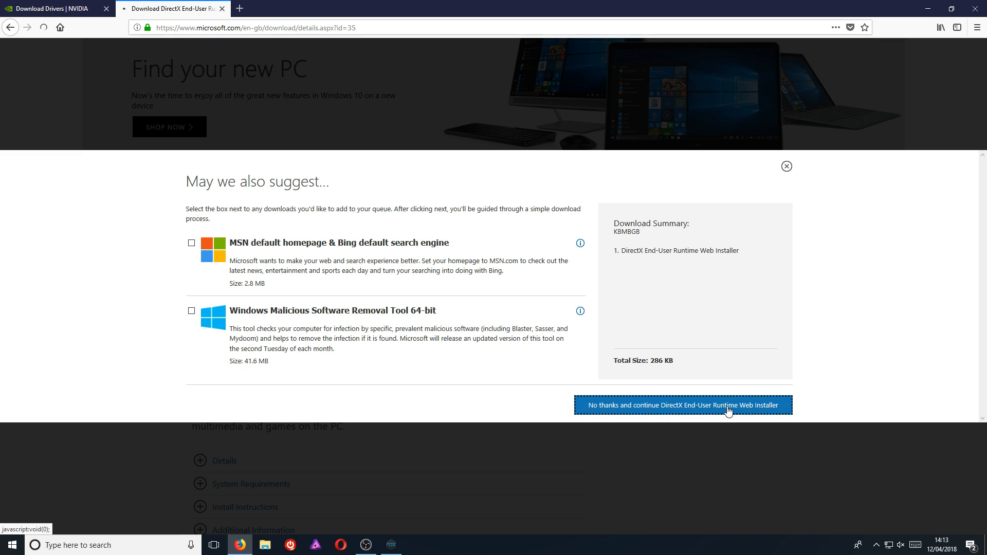
click(683, 404)
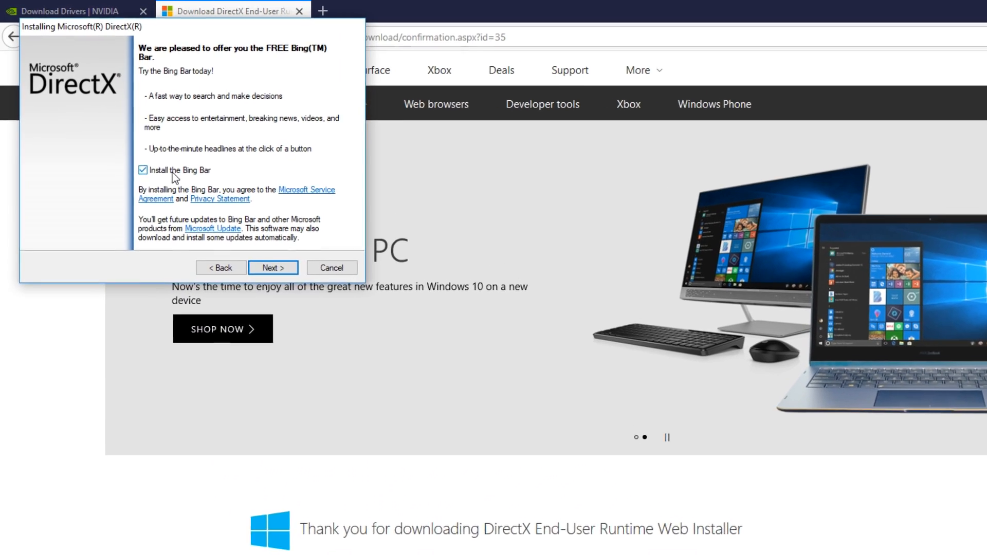
Proceed past the Bing Bar offer and finish the DirectX installation.
click(273, 267)
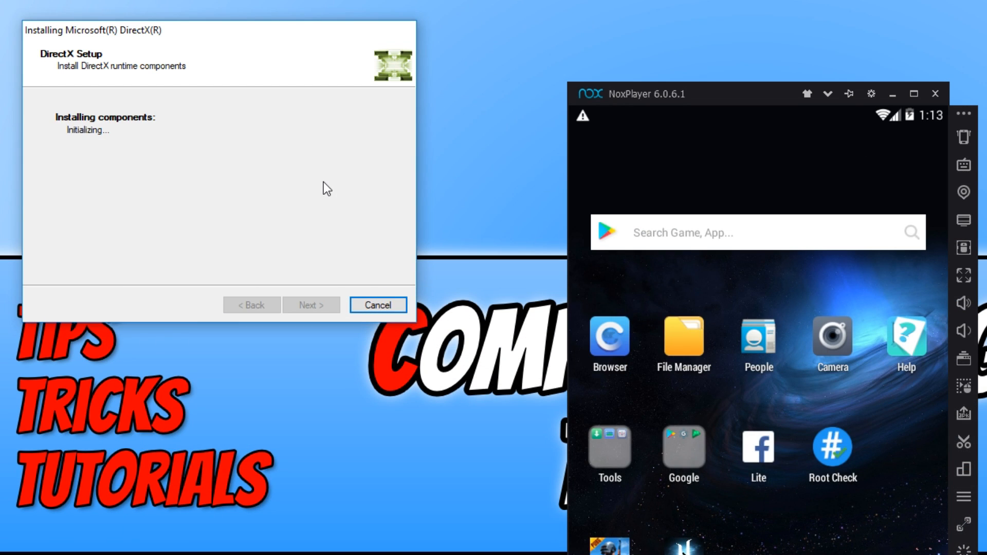
mouse_move(368, 237)
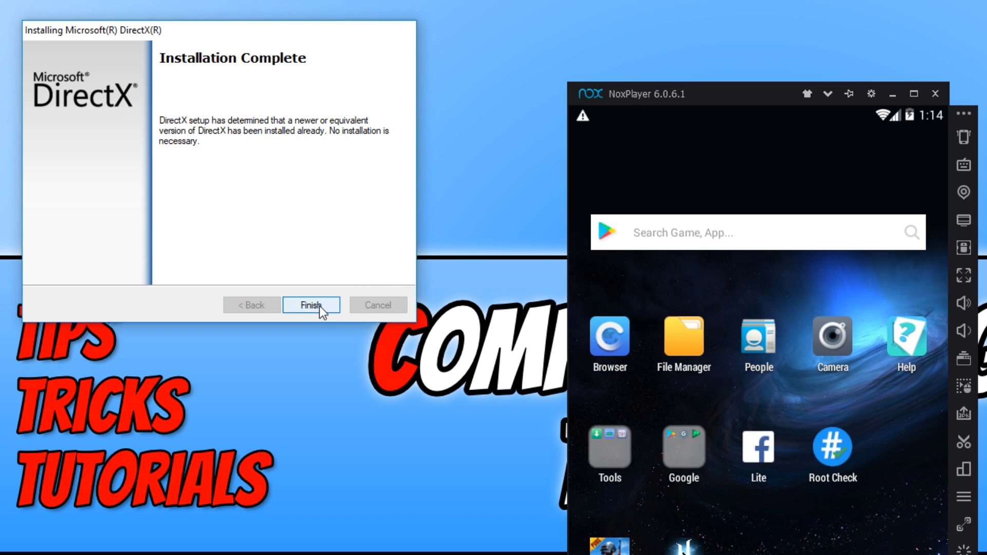
click(310, 305)
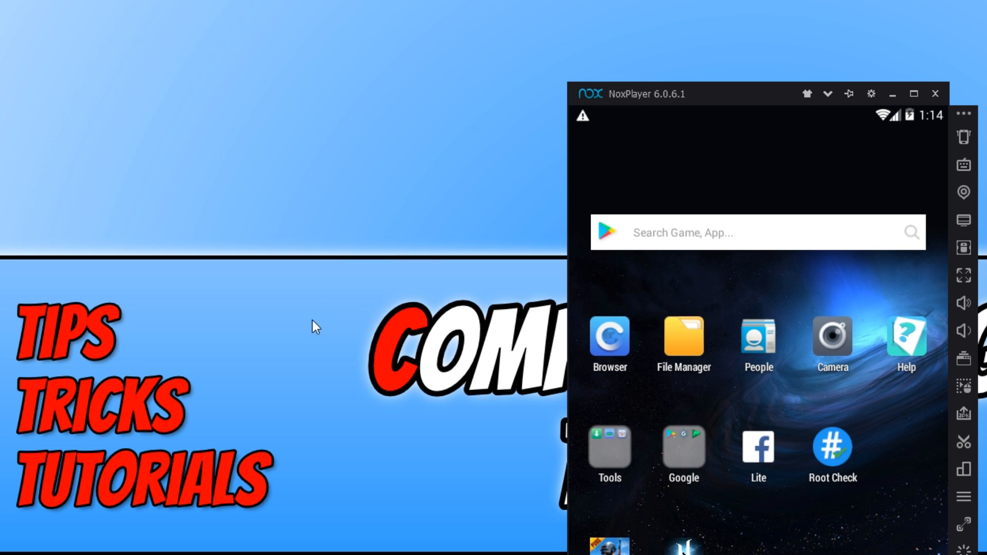
mouse_move(308, 342)
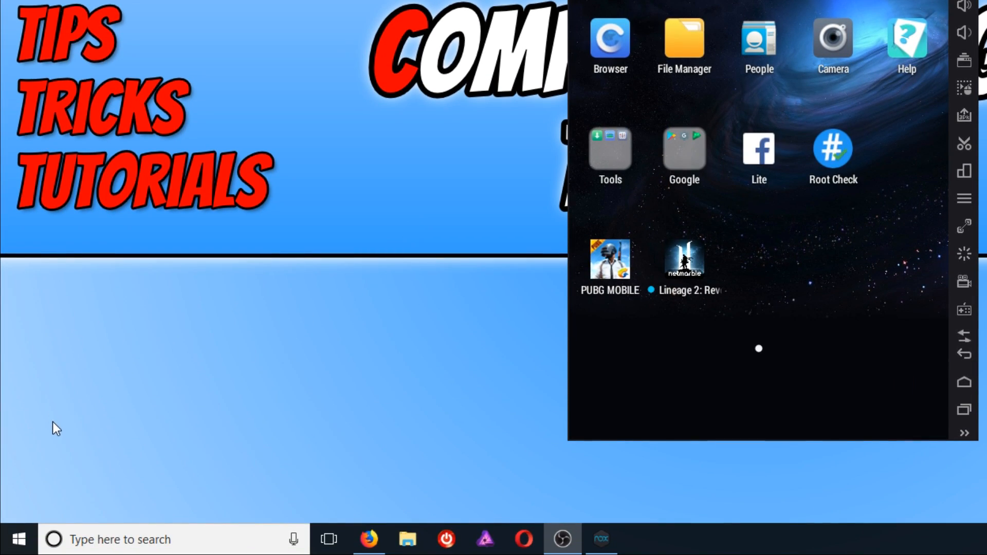
Launch Task Manager from the Start button's power user menu to view running apps.
right_click(18, 538)
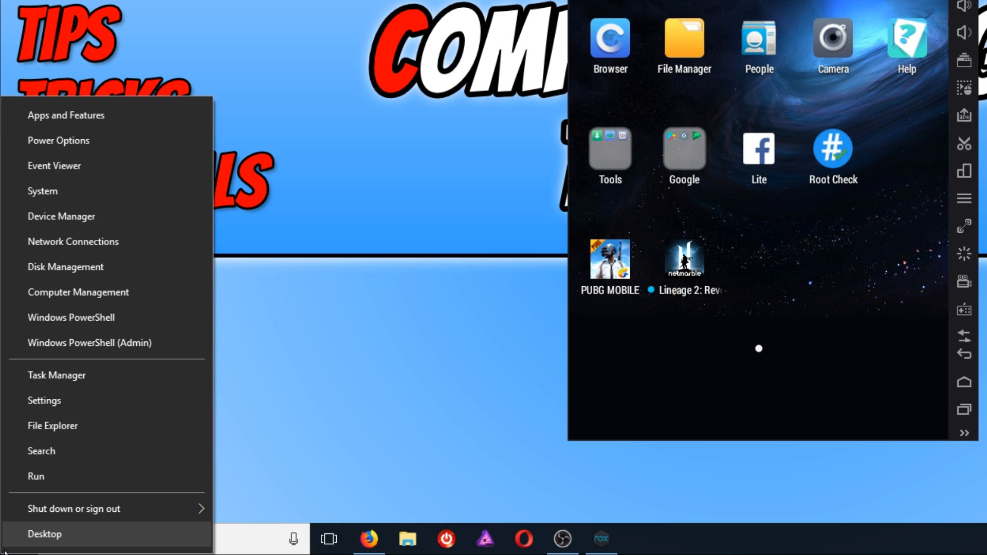
mouse_move(129, 376)
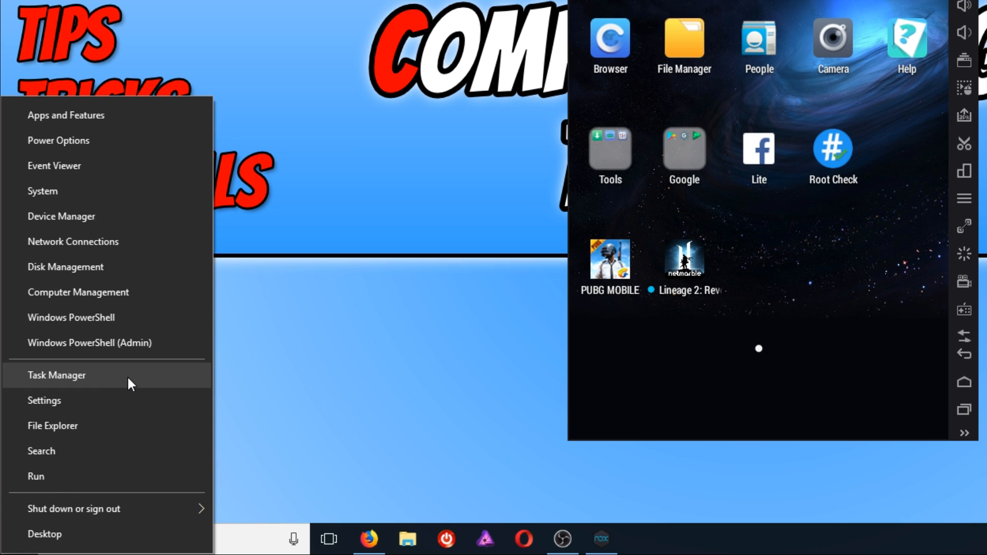
click(56, 375)
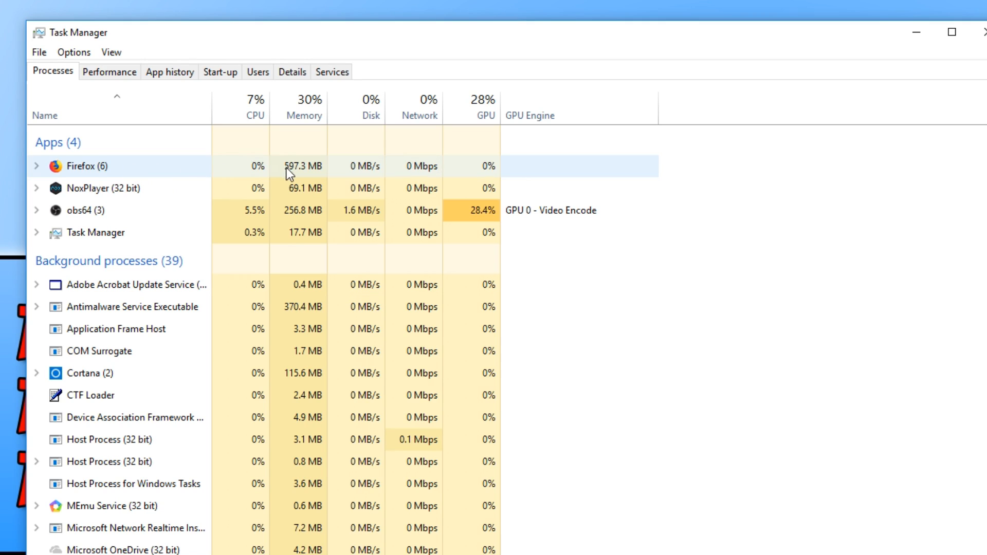
mouse_move(315, 178)
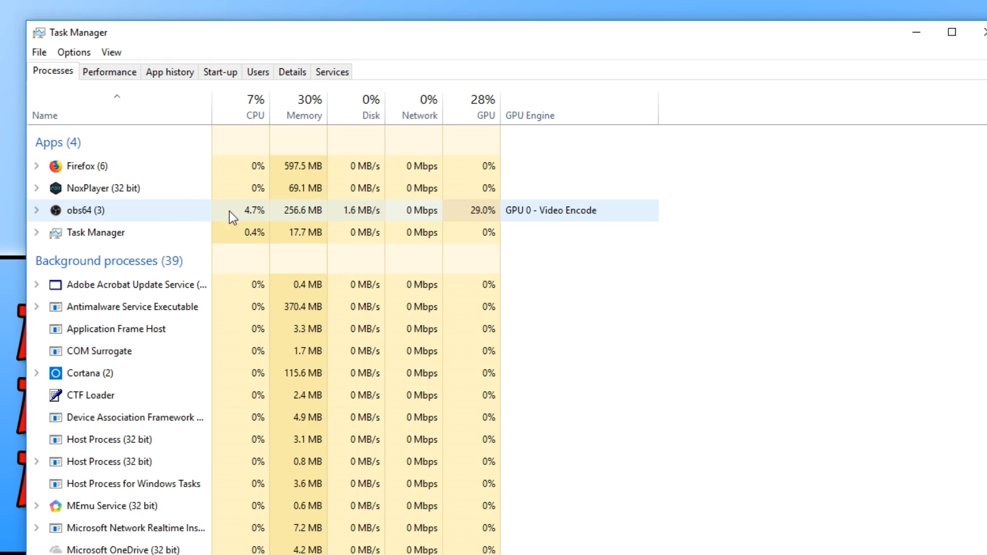
mouse_move(271, 219)
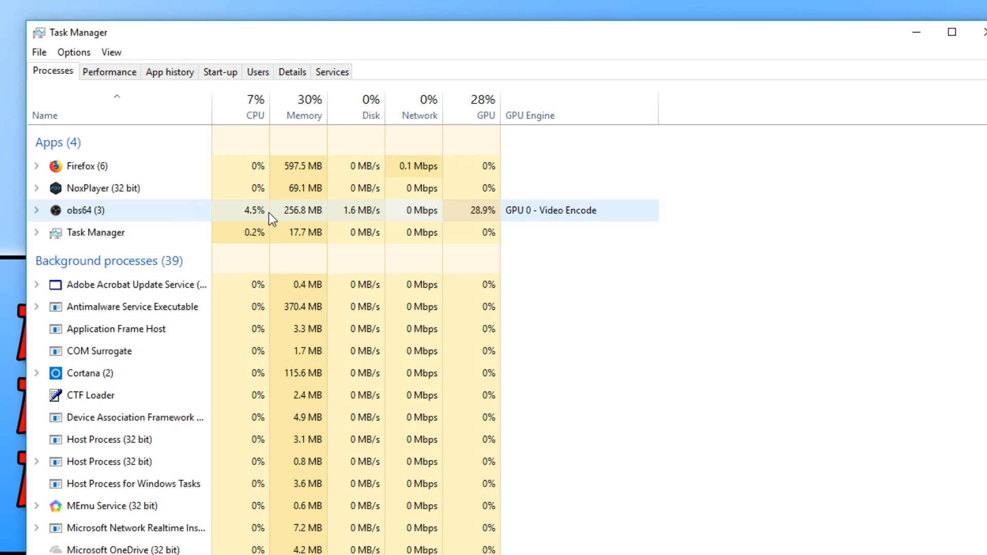